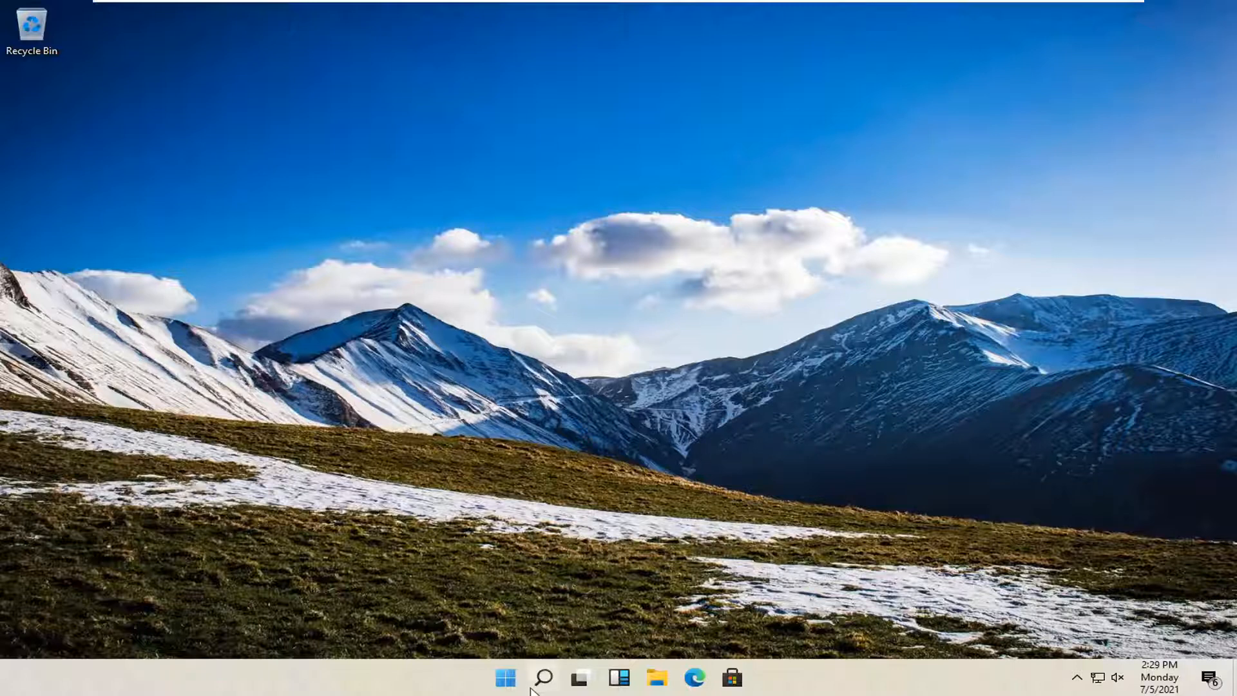
mouse_move(556, 668)
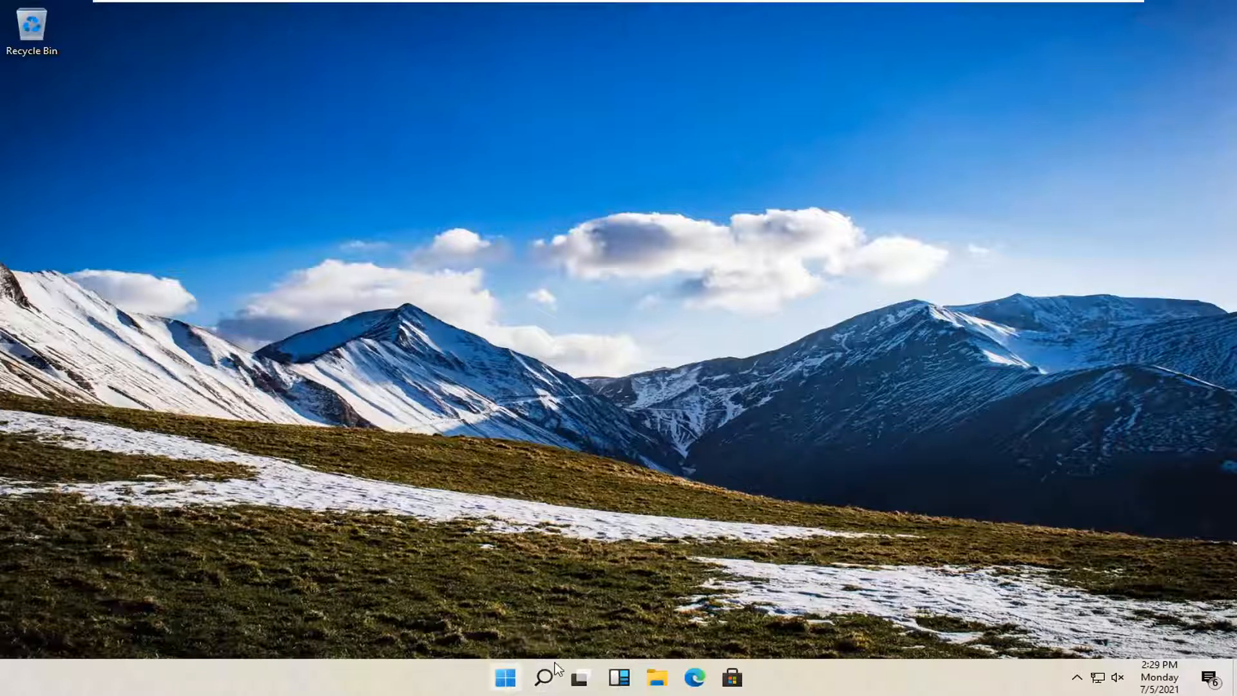
mouse_move(544, 677)
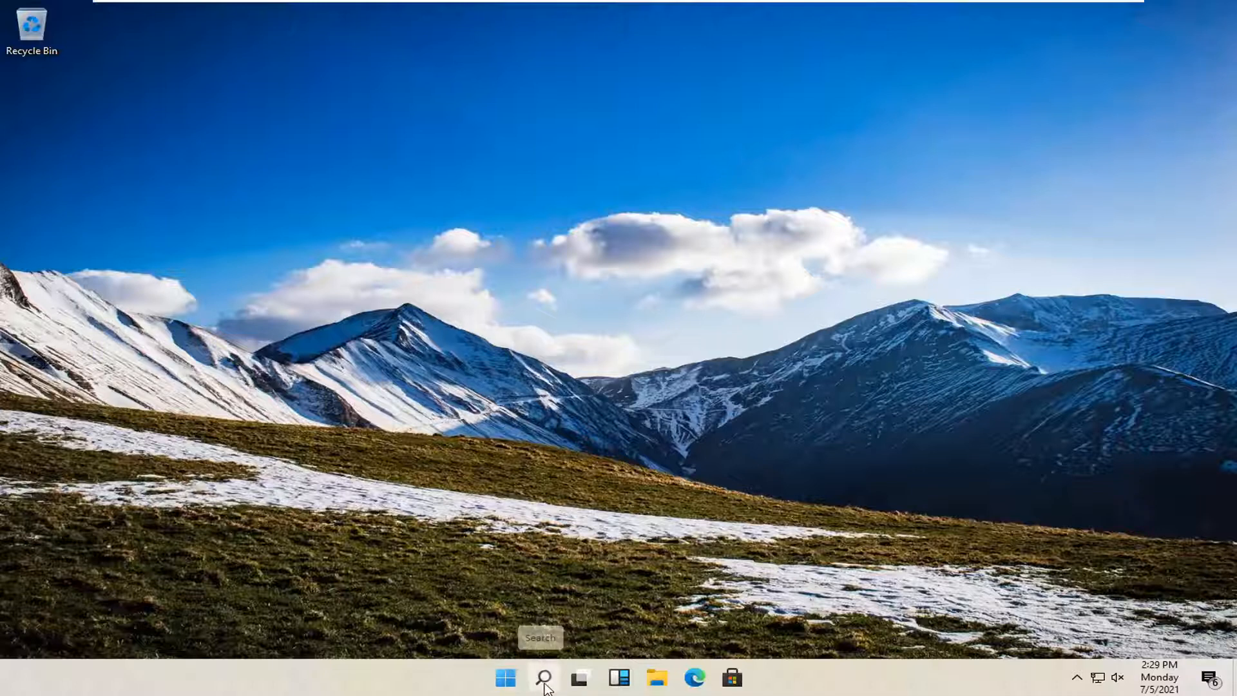
Search for "control Panel" and launch the Control Panel app.
type("control Panel")
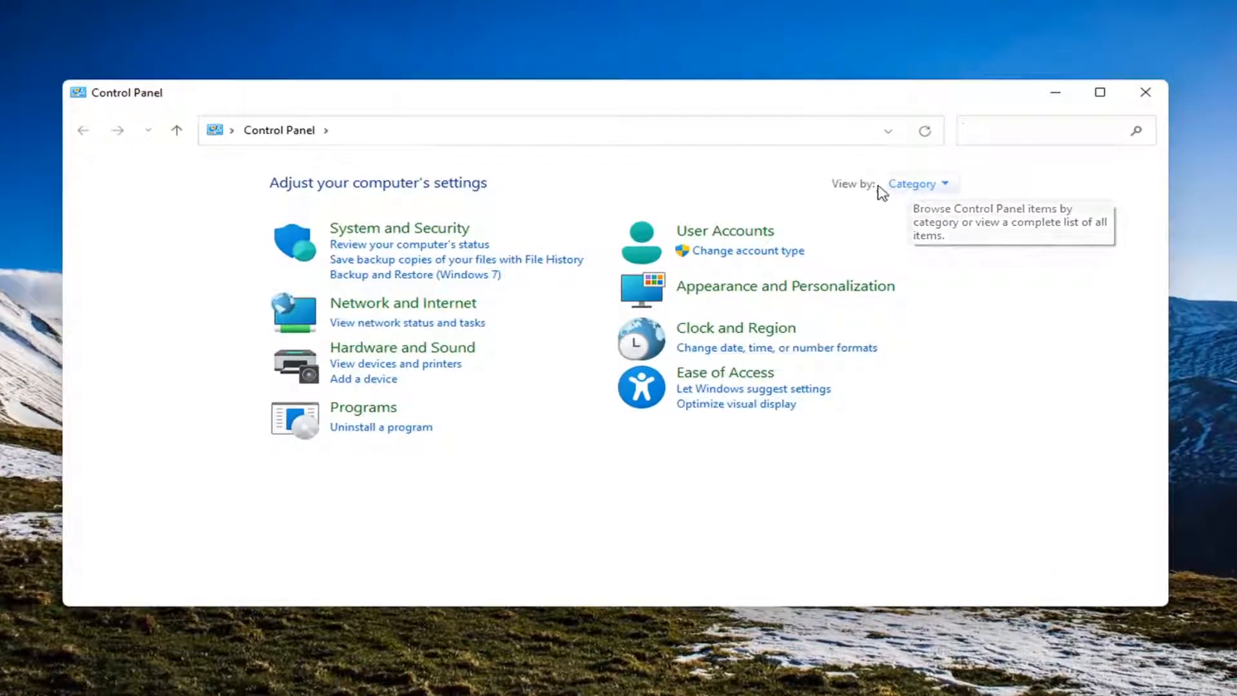
mouse_move(493, 251)
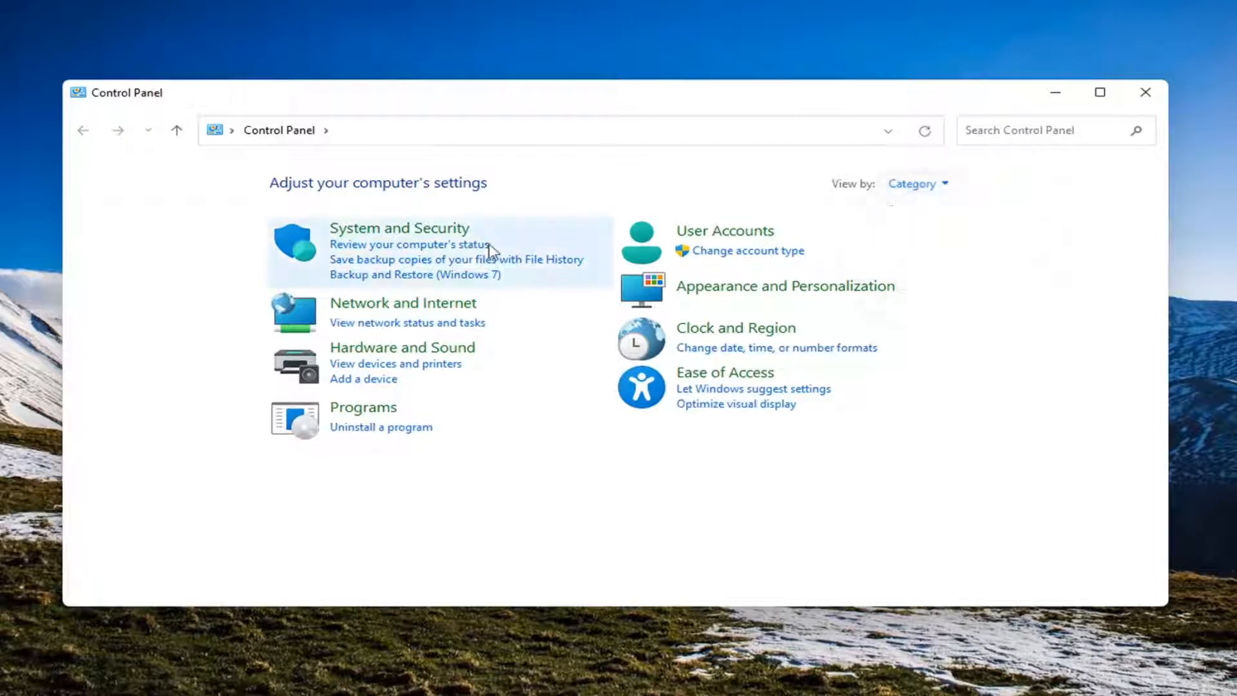
mouse_move(389, 308)
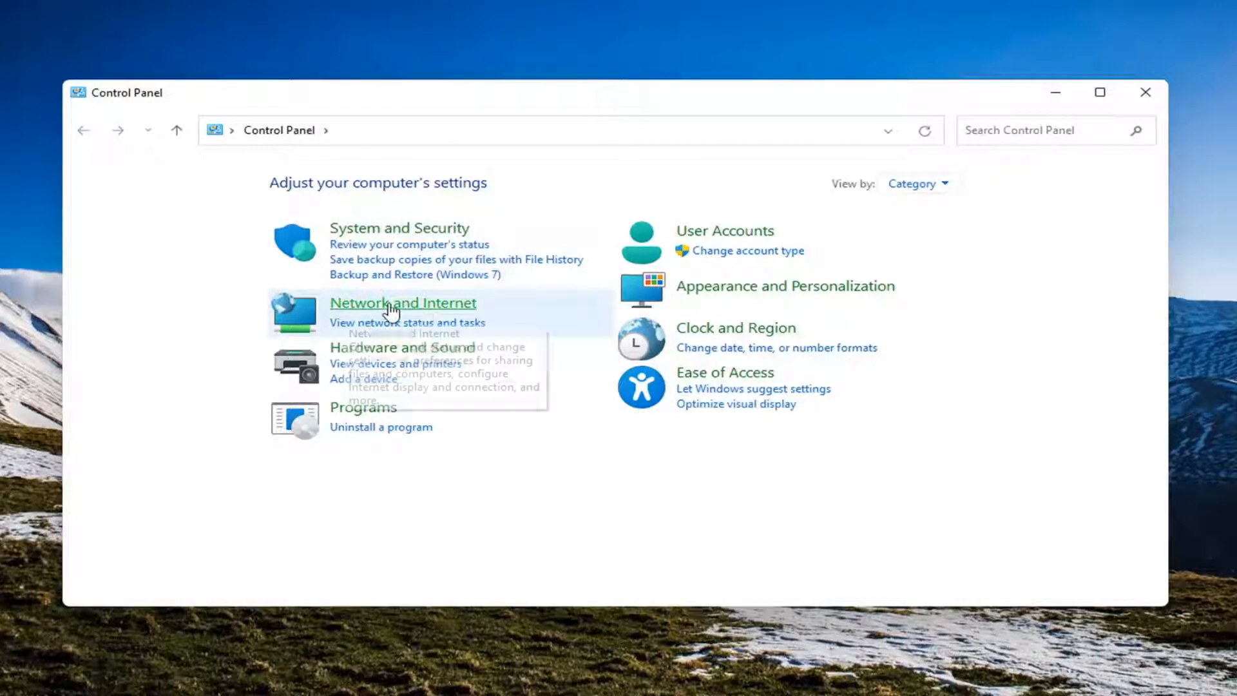
Go through Network and Internet and Network and Sharing Center to Change advanced sharing settings.
left_click(401, 302)
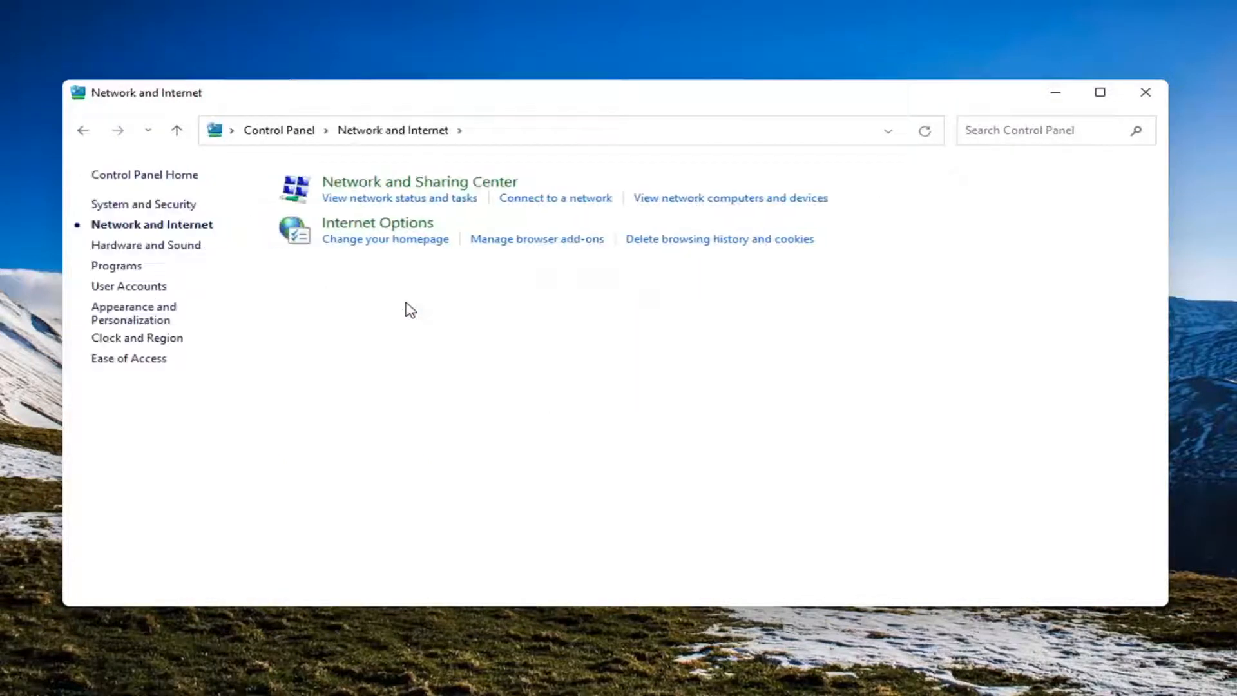
mouse_move(458, 187)
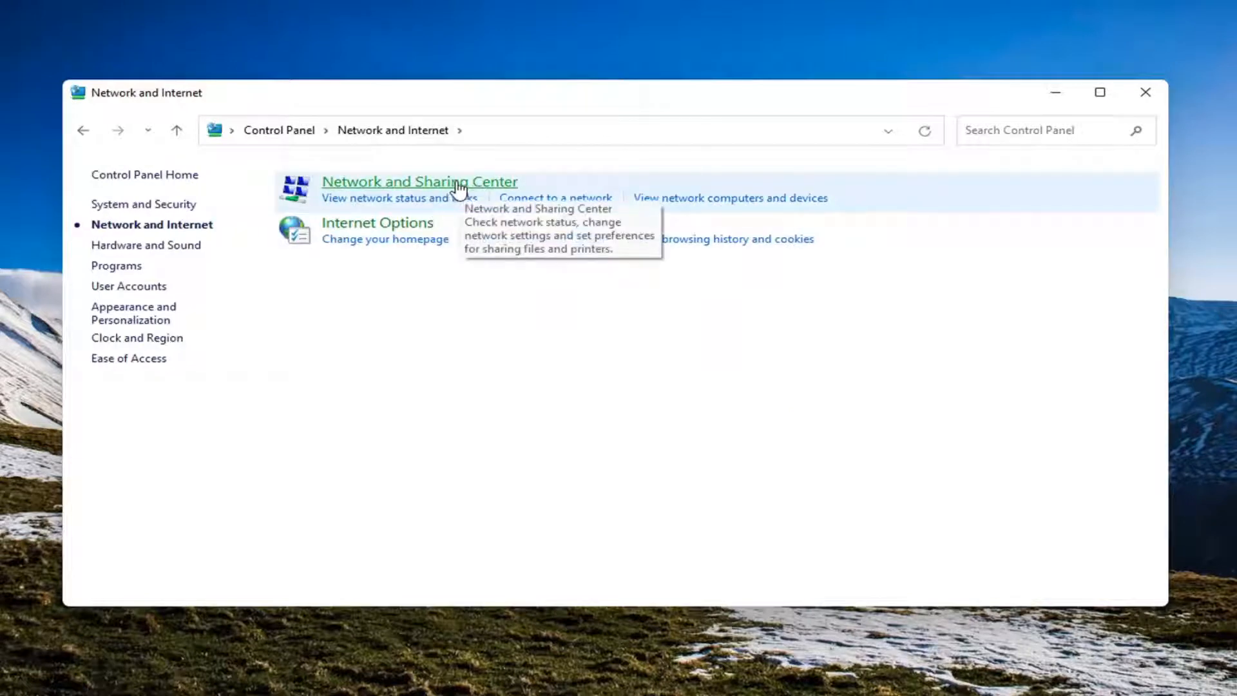
mouse_move(442, 195)
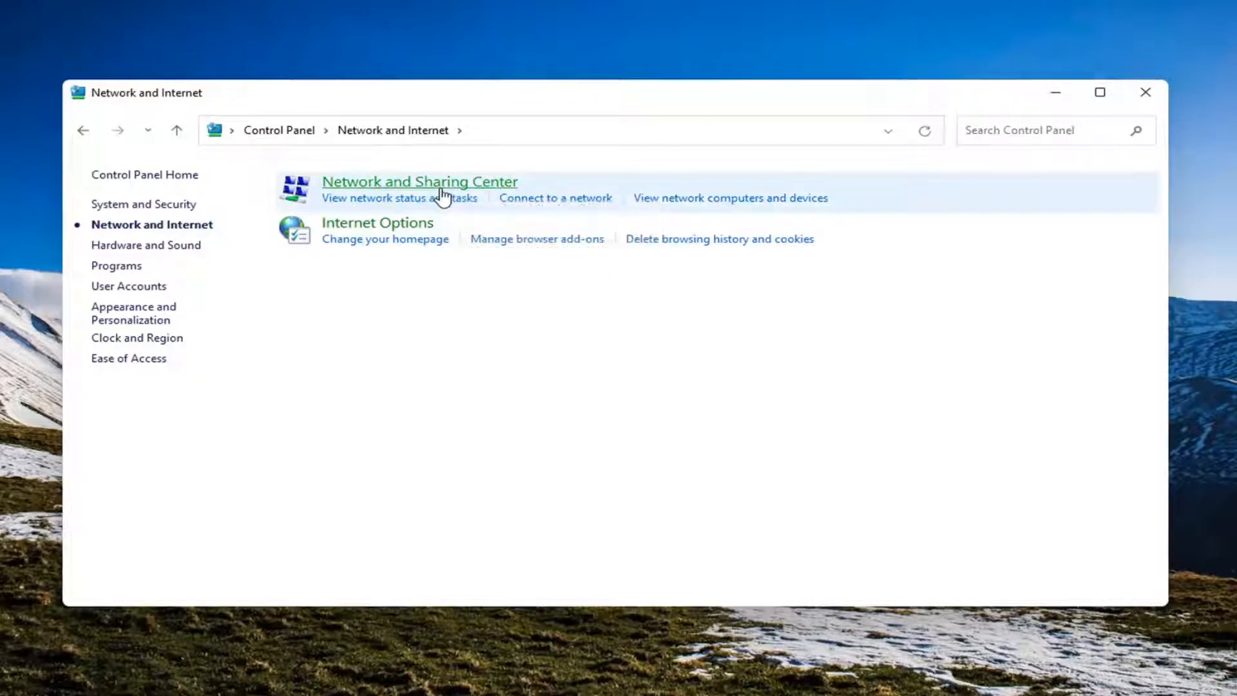
left_click(419, 182)
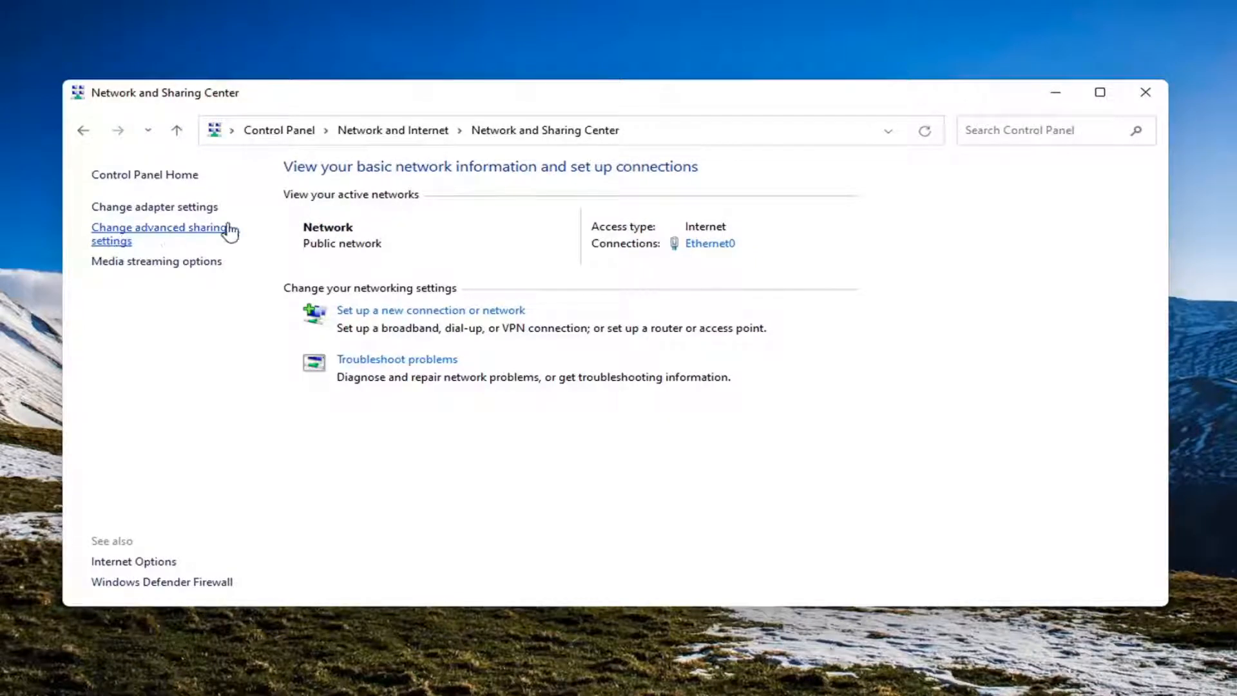
left_click(161, 233)
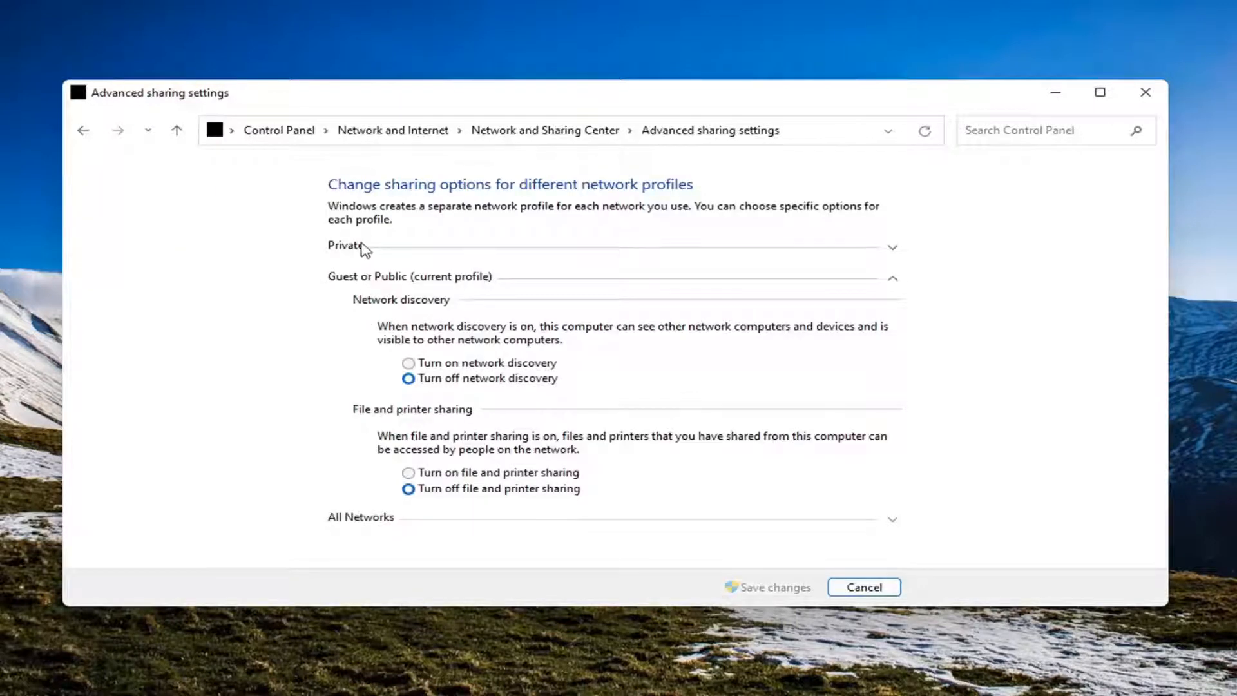
Expand the Private profile's network discovery and file and printer sharing options.
left_click(344, 246)
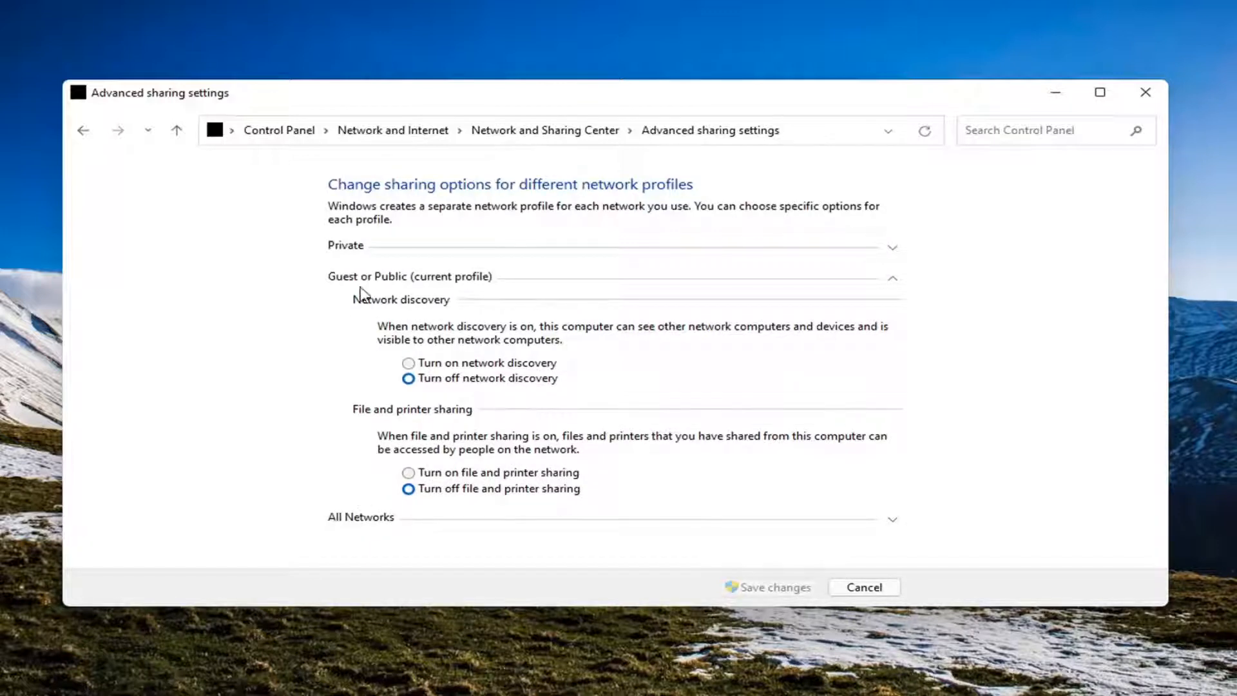
left_click(345, 246)
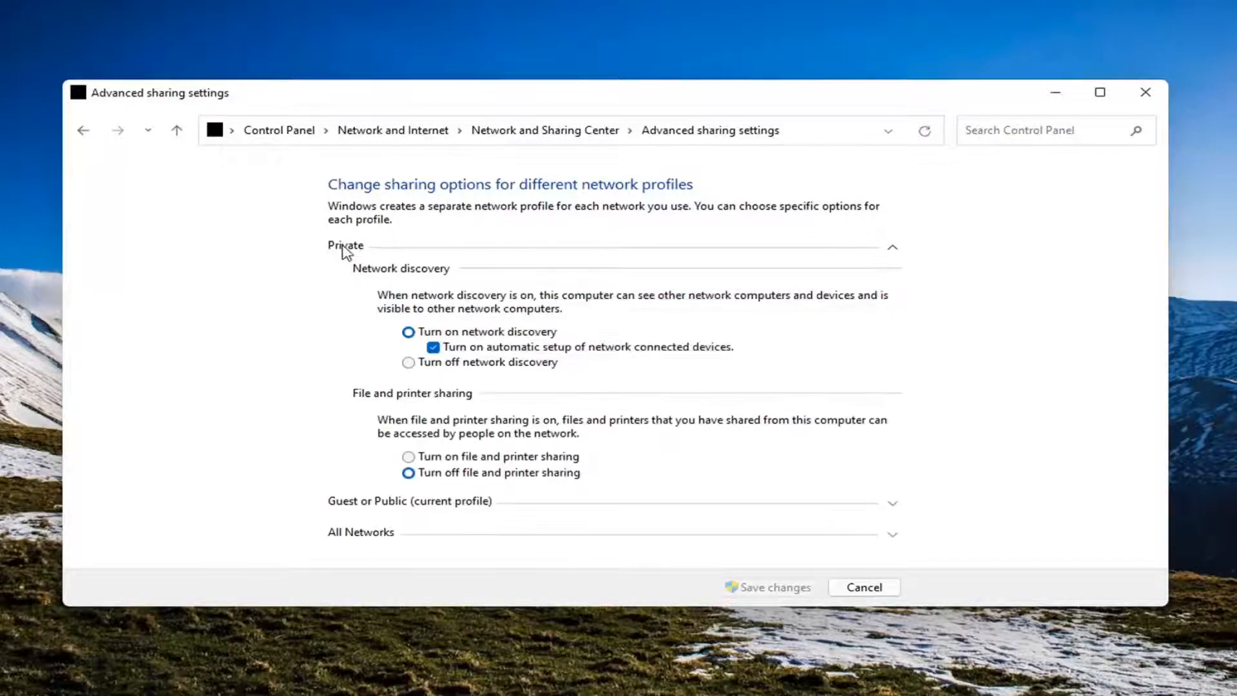
mouse_move(420, 298)
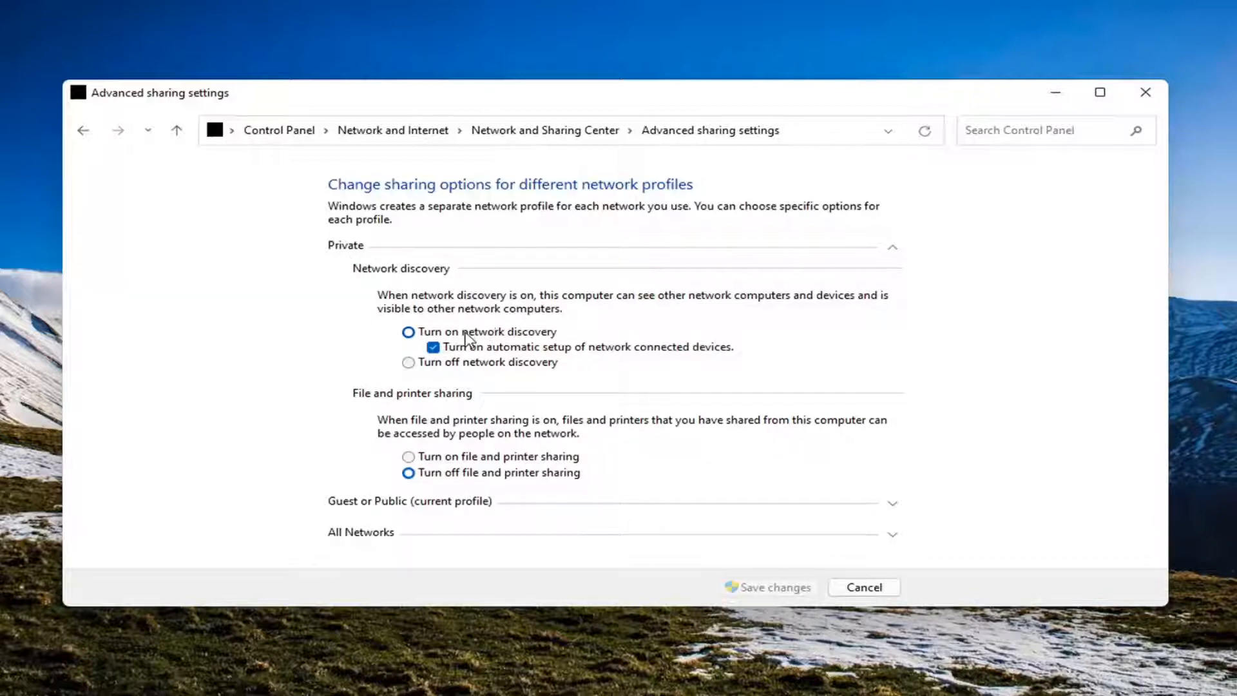
mouse_move(449, 405)
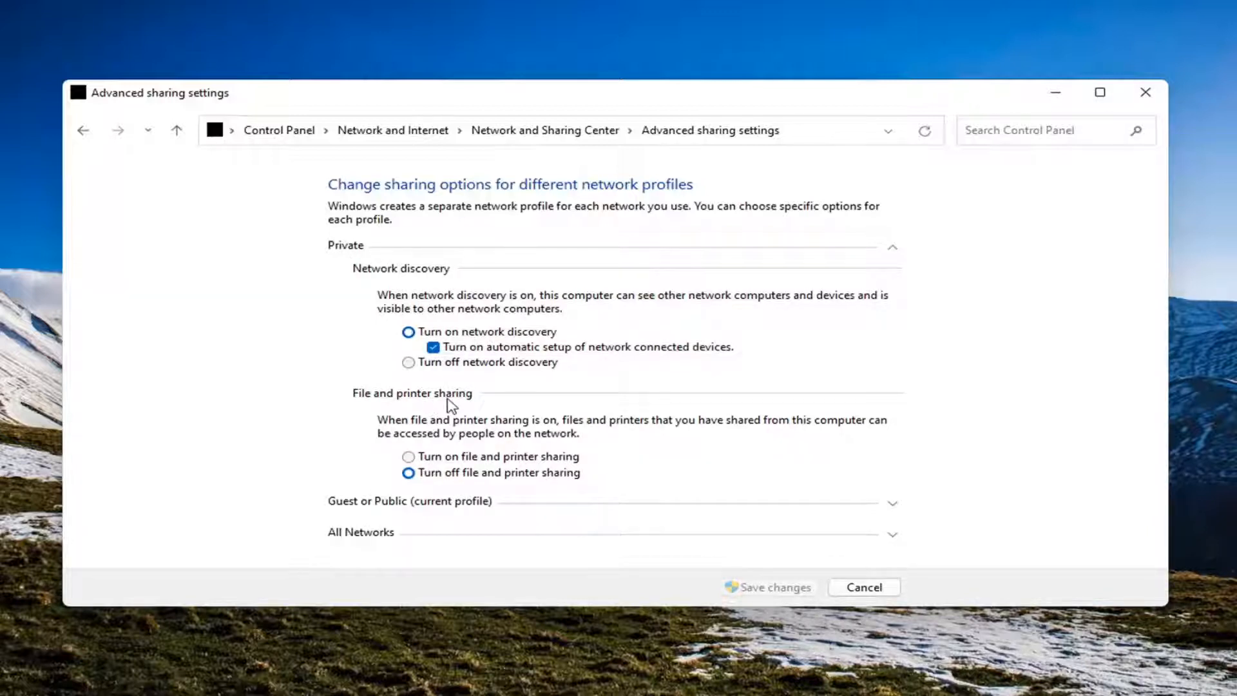
mouse_move(562, 348)
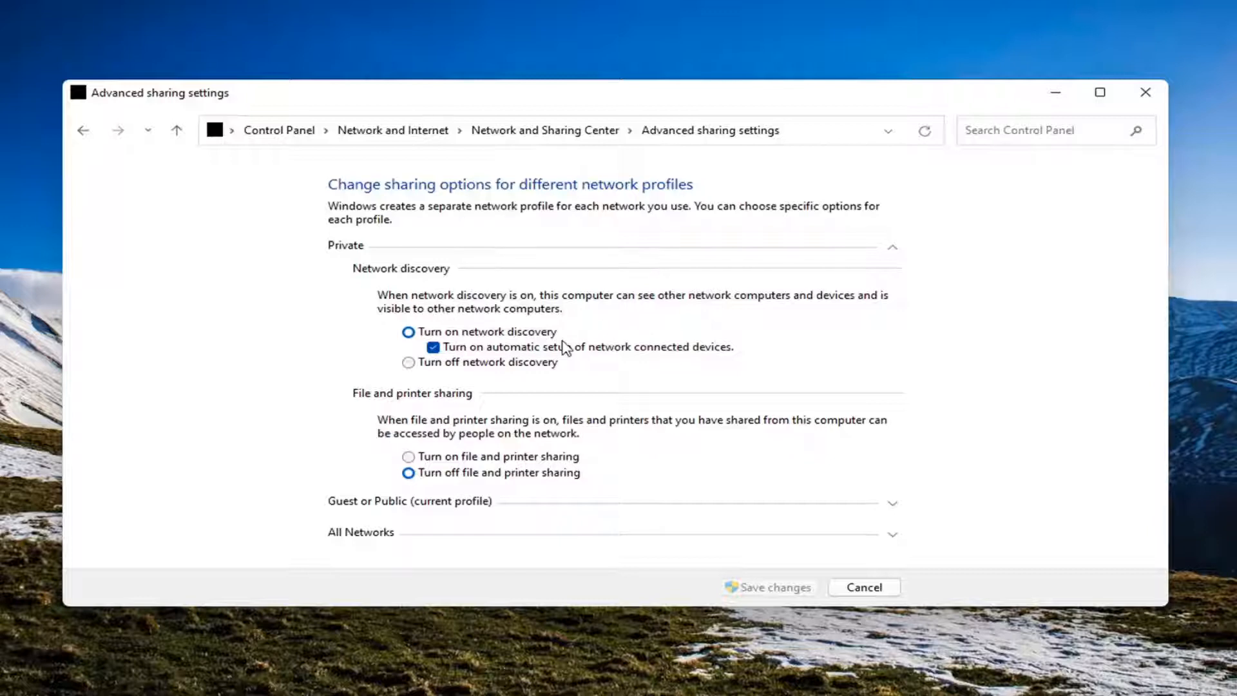
mouse_move(438, 475)
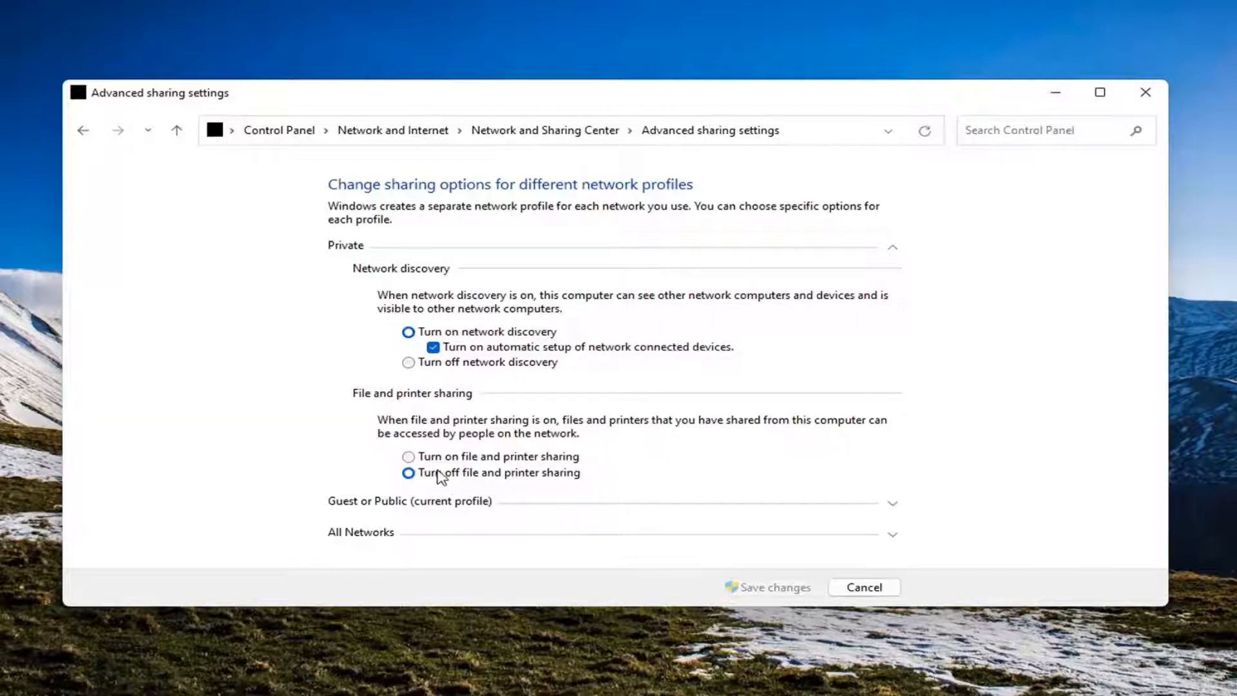
Turn on file and printer sharing for Private, save changes, and close the window.
left_click(408, 456)
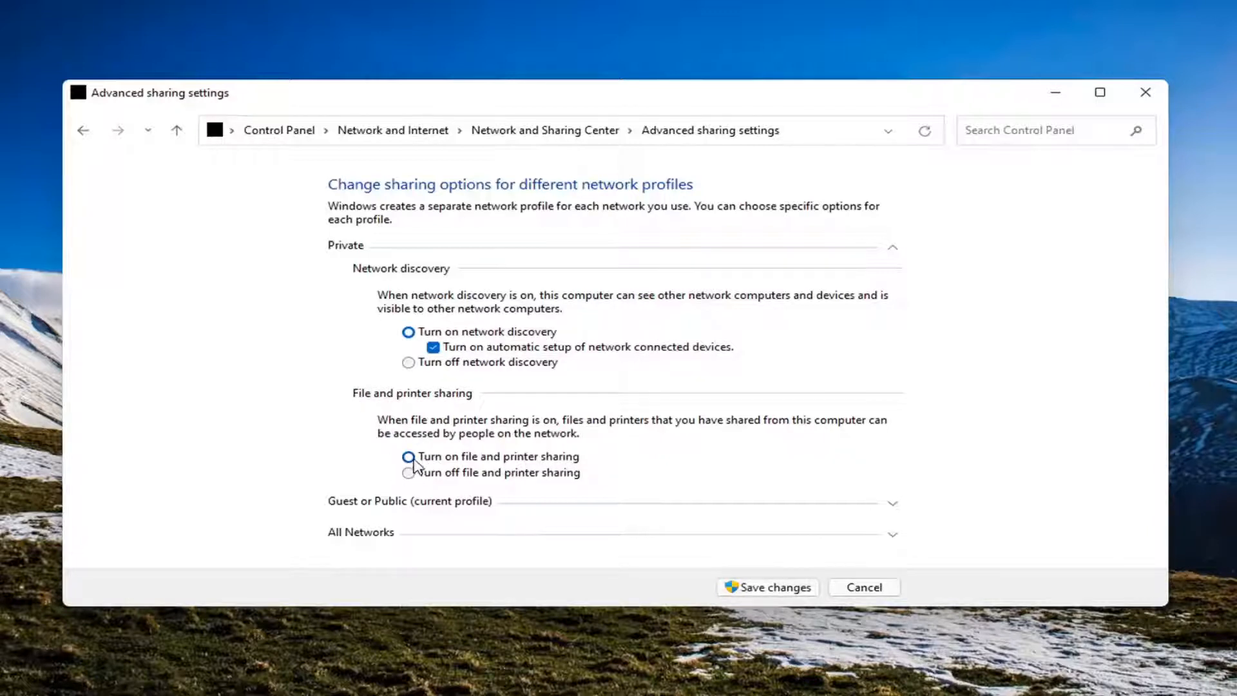
left_click(408, 456)
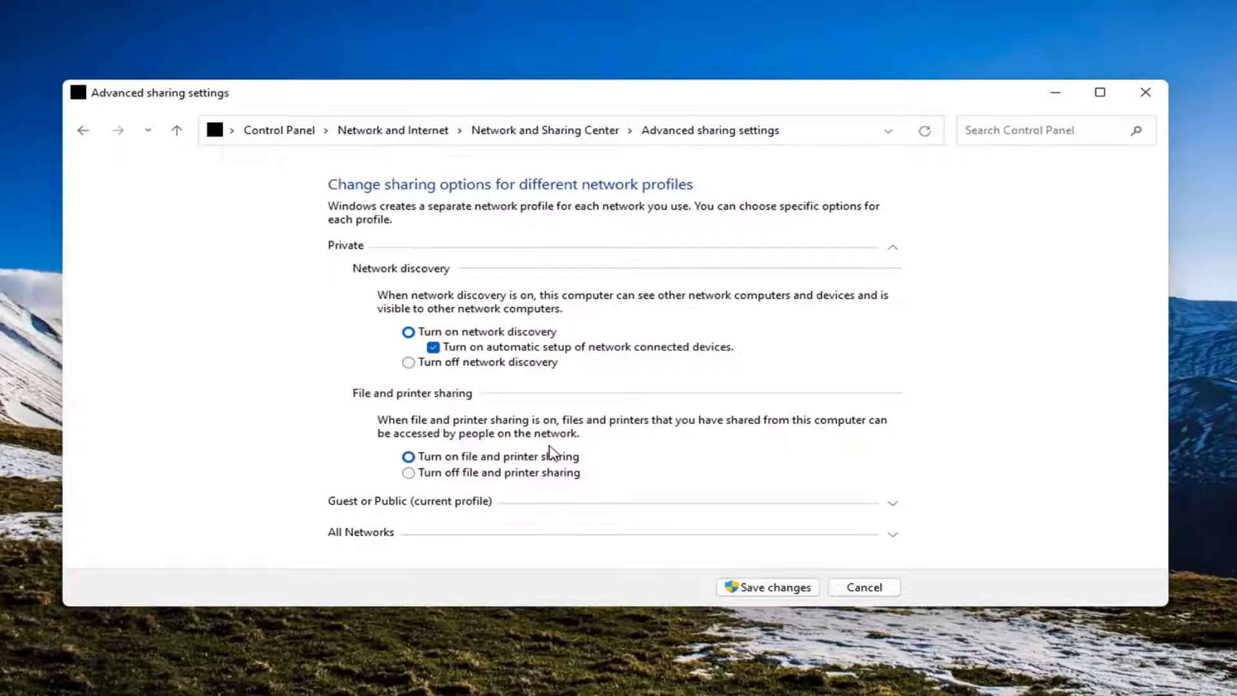
mouse_move(569, 429)
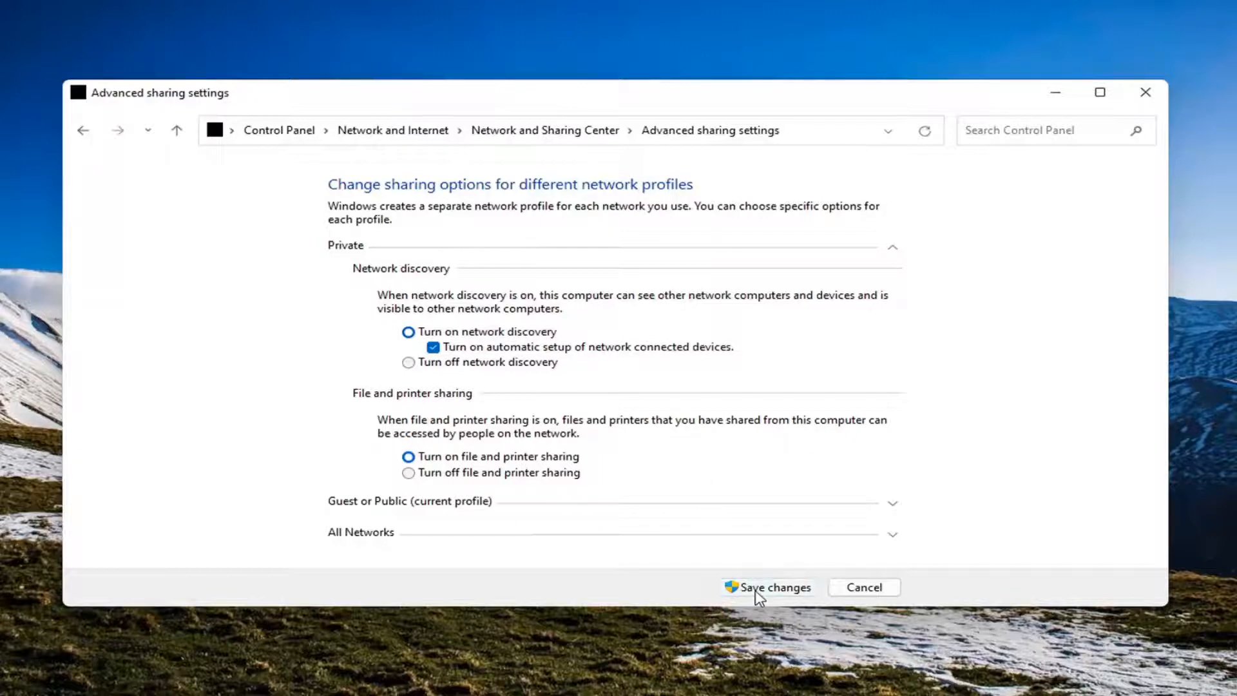
left_click(774, 586)
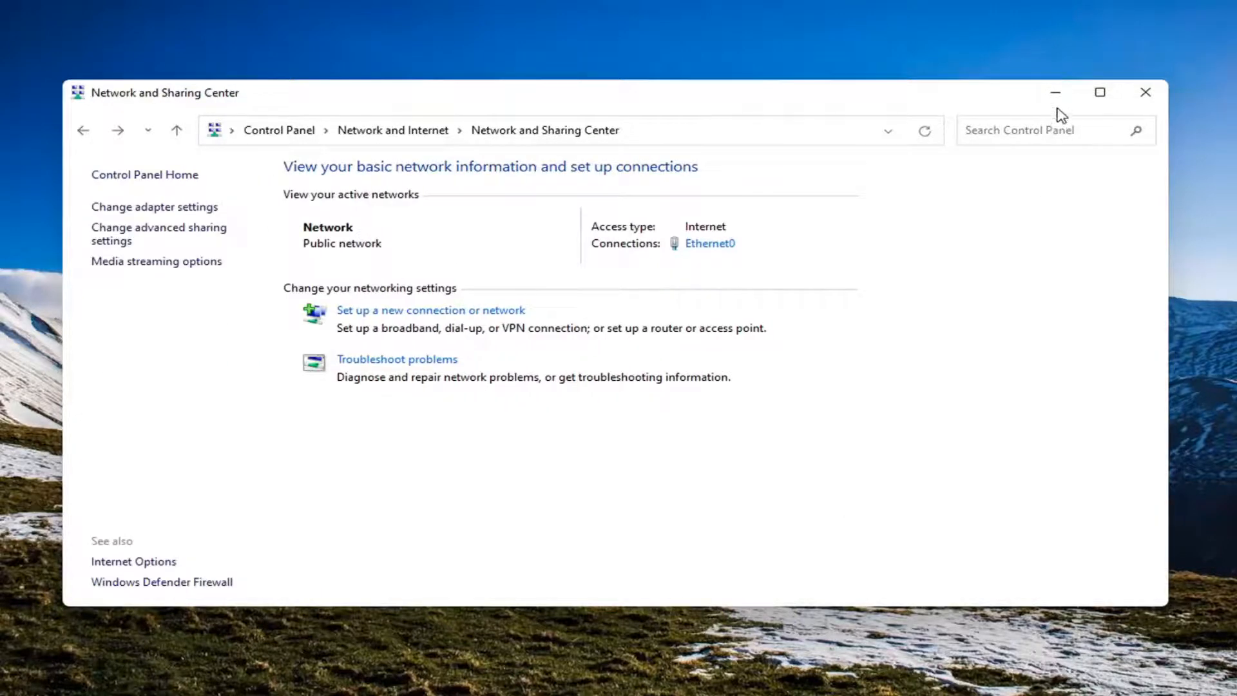
left_click(1146, 92)
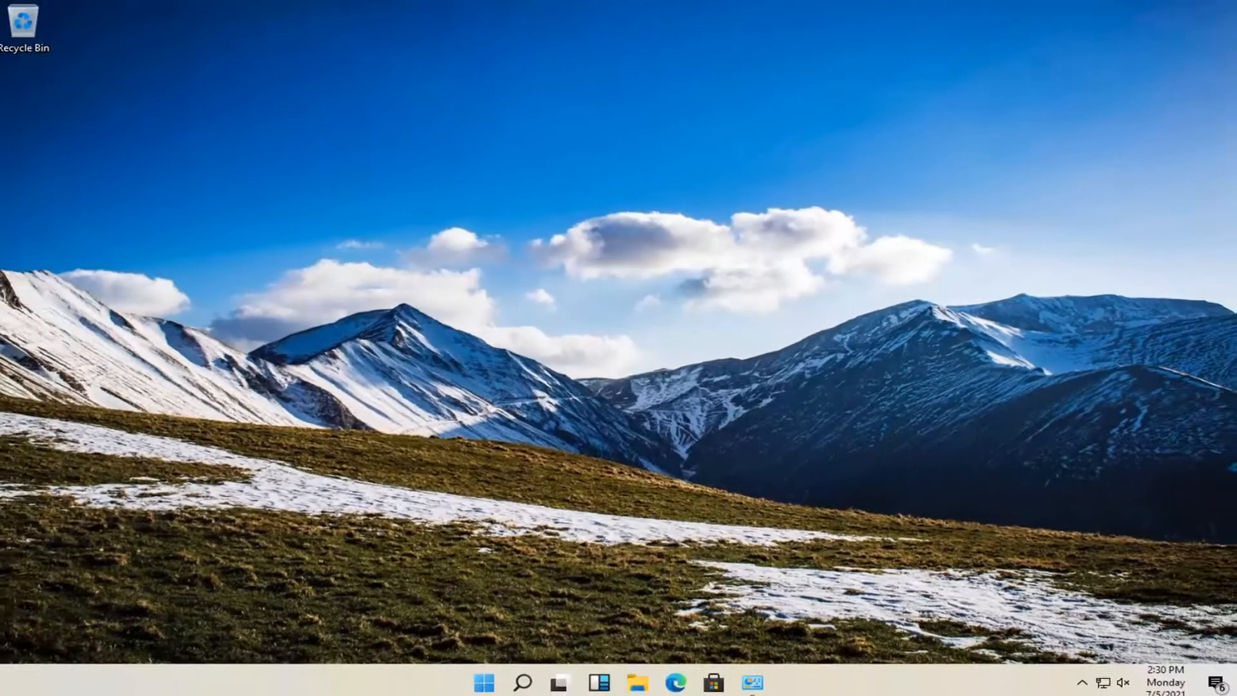